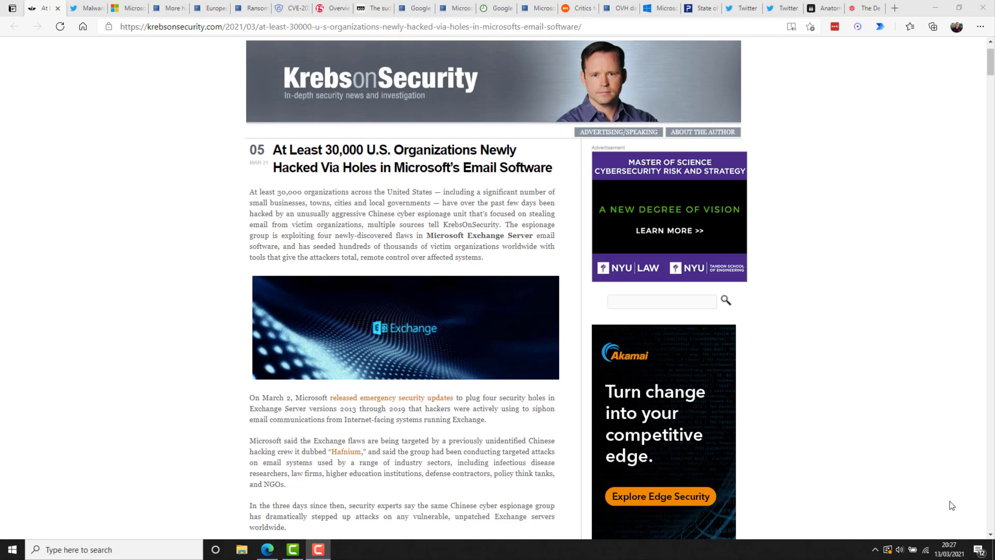
{"action": "mouse_move", "coordinate": [98, 117]}
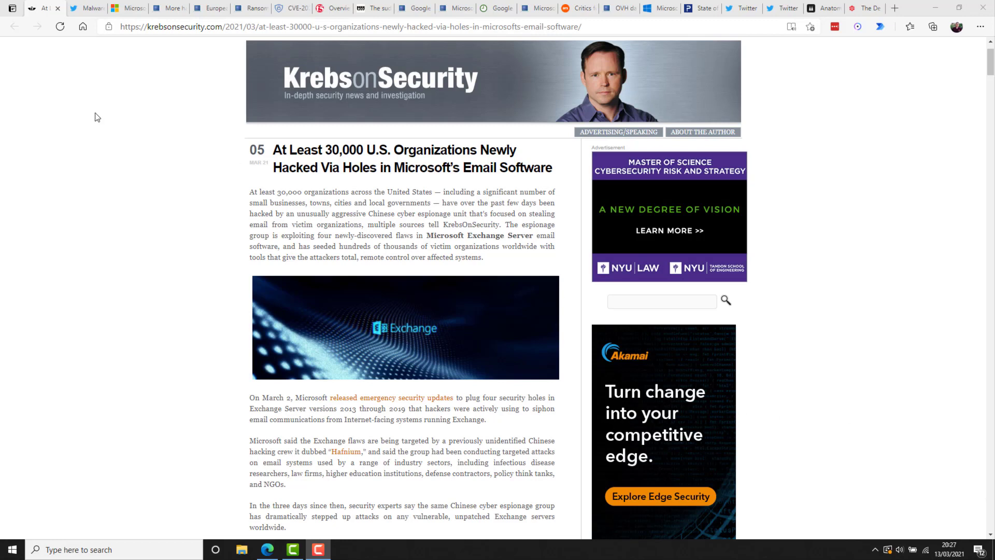
{"action": "mouse_move", "coordinate": [124, 111]}
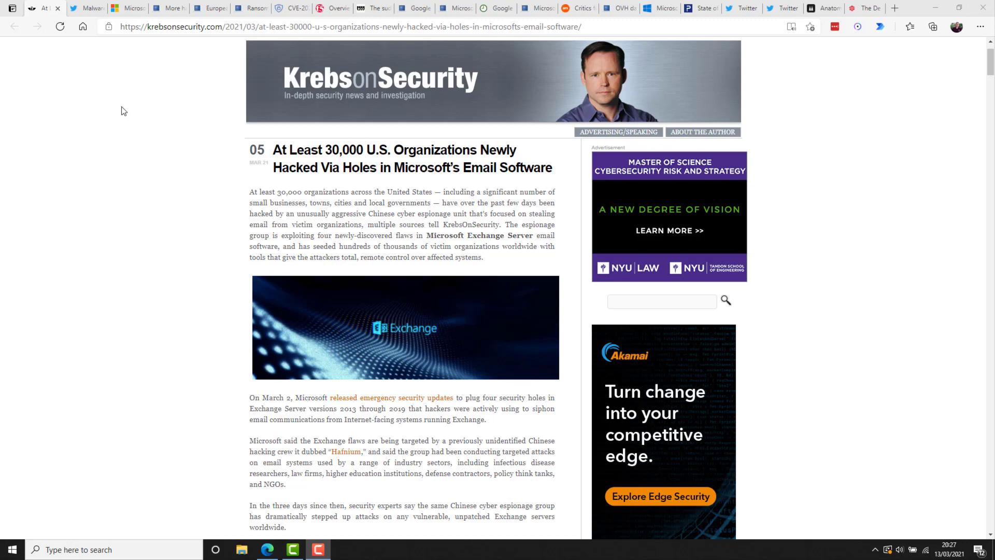
Close the KrebsOnSecurity article tab, revealing the MalwareTech Hafnium web shells tweet
{"action": "left_click", "coordinate": [57, 7]}
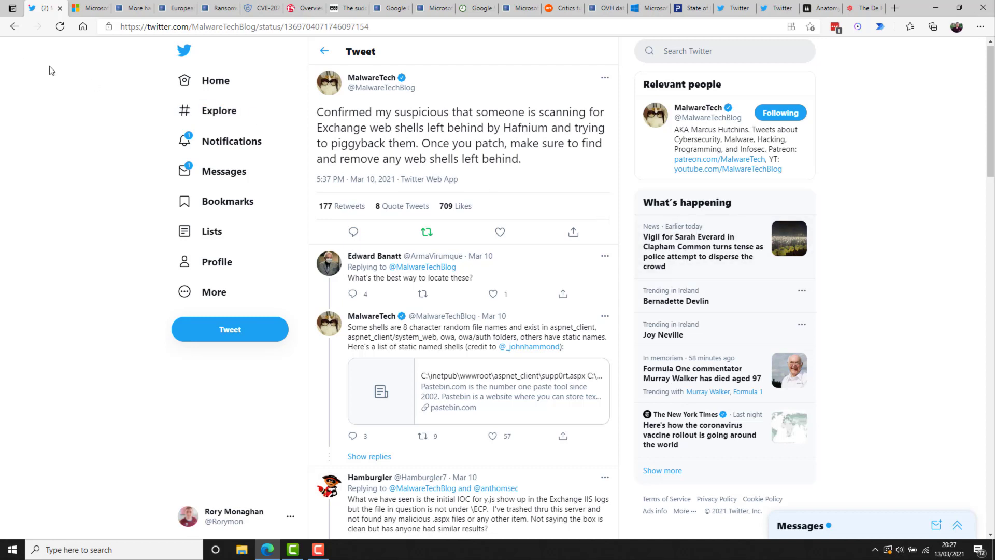
{"action": "mouse_move", "coordinate": [67, 69]}
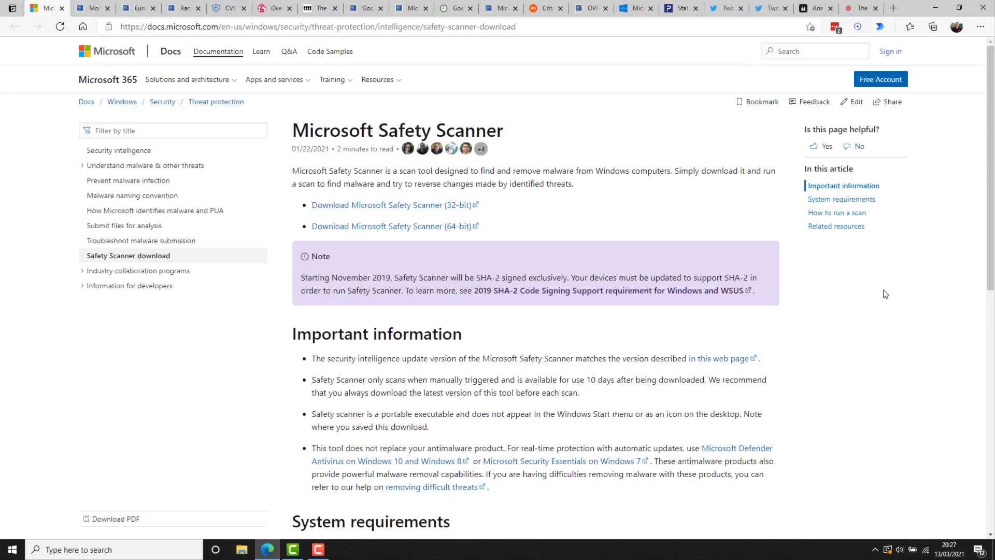
{"action": "mouse_move", "coordinate": [920, 368]}
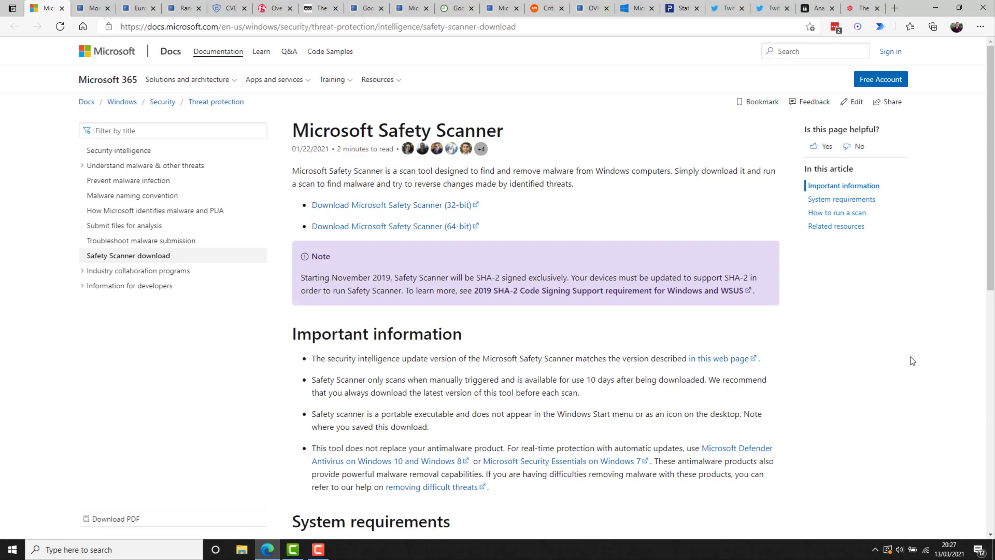
{"action": "mouse_move", "coordinate": [909, 364]}
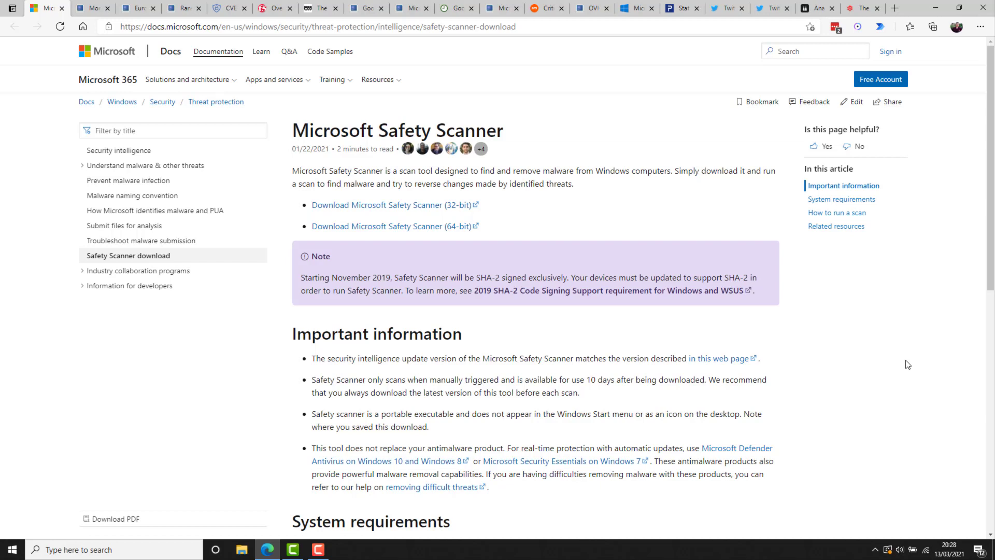
{"action": "mouse_move", "coordinate": [947, 364]}
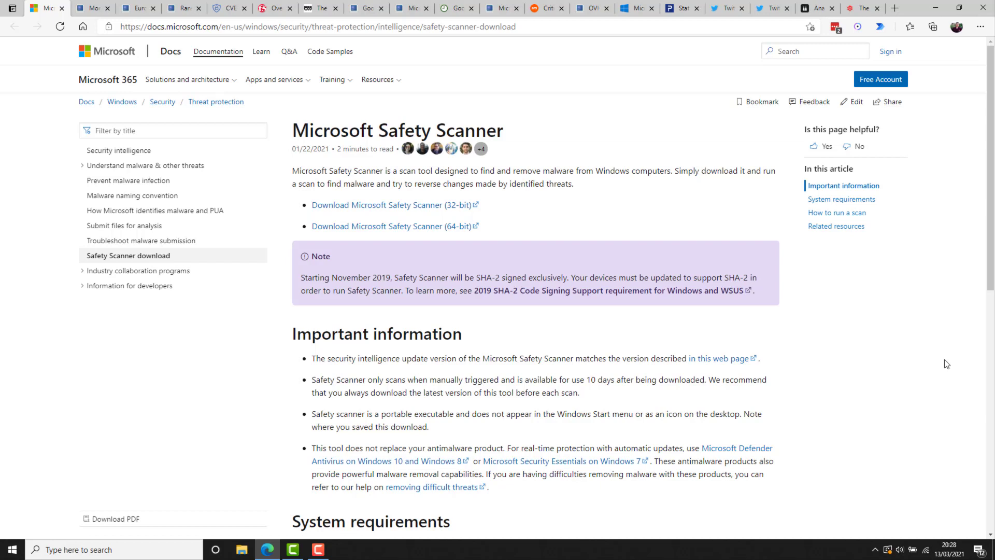
{"action": "mouse_move", "coordinate": [38, 257]}
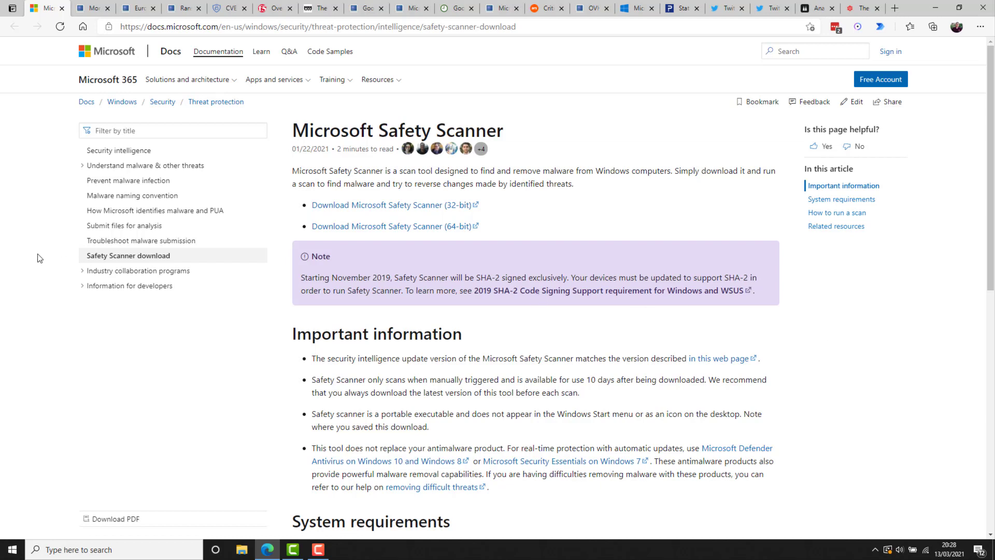
Bring up the BleepingComputer 'More hacking groups join Microsoft Exchange attack frenzy' article and read its opening
{"action": "left_click", "coordinate": [89, 8]}
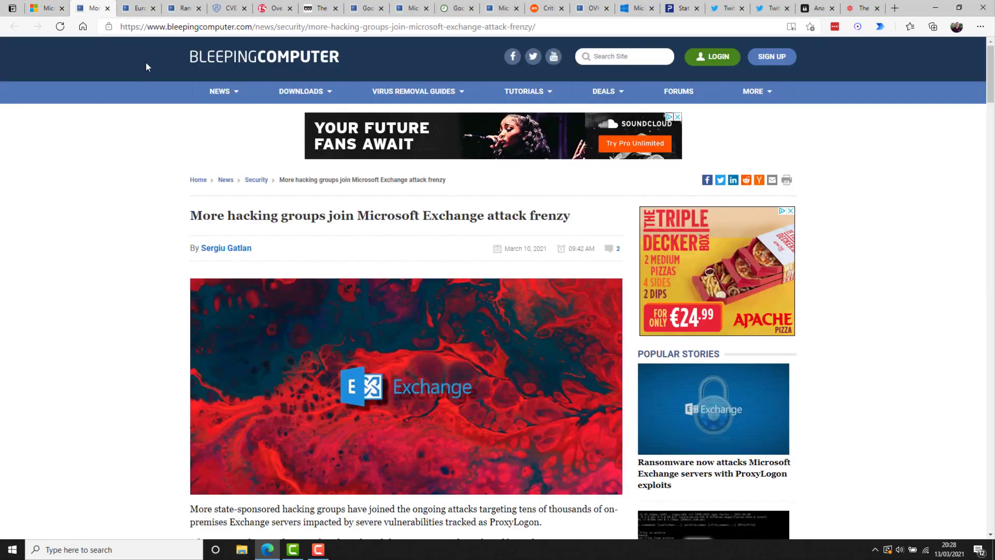
{"action": "scroll", "scroll_direction": "down", "scroll_amount": 3}
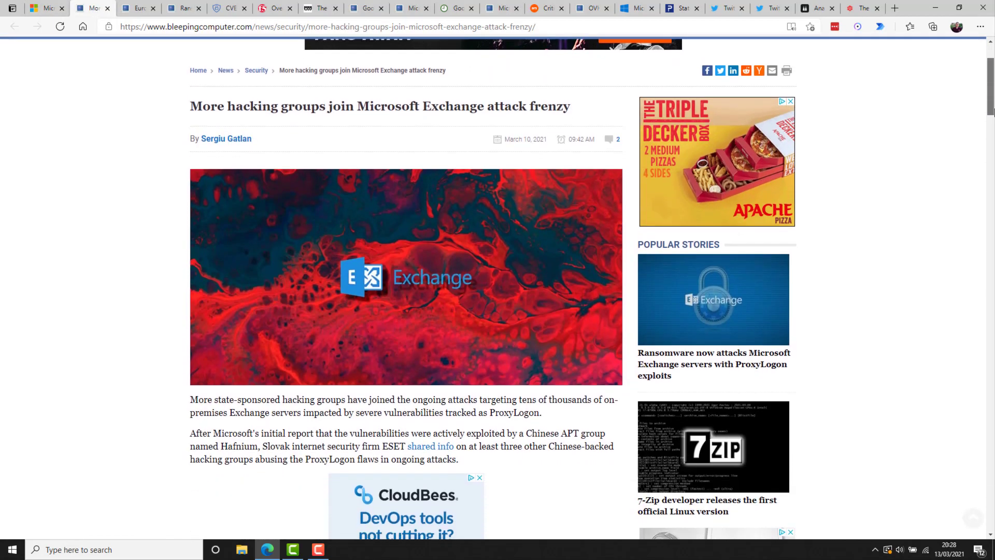
{"action": "scroll", "scroll_direction": "down", "scroll_amount": 3}
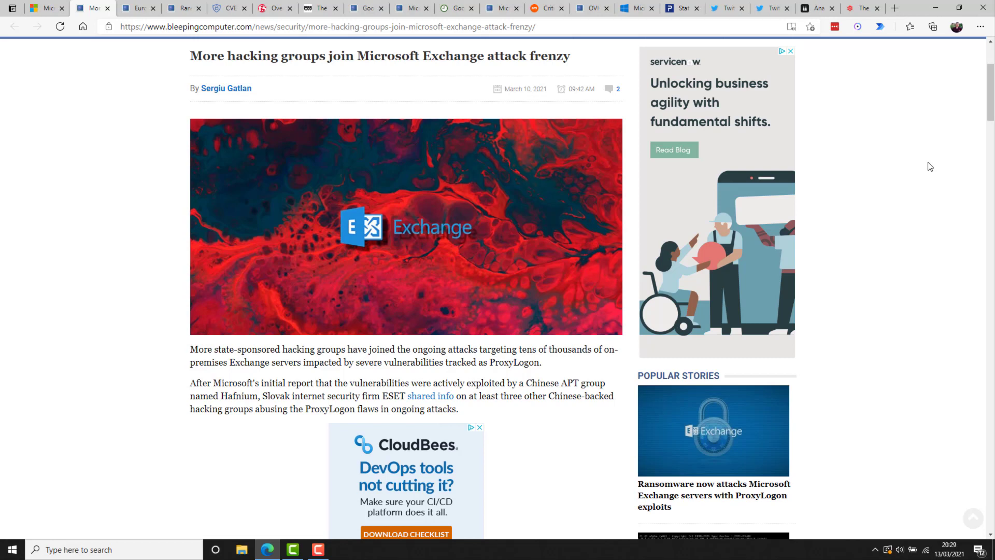
{"action": "mouse_move", "coordinate": [232, 144]}
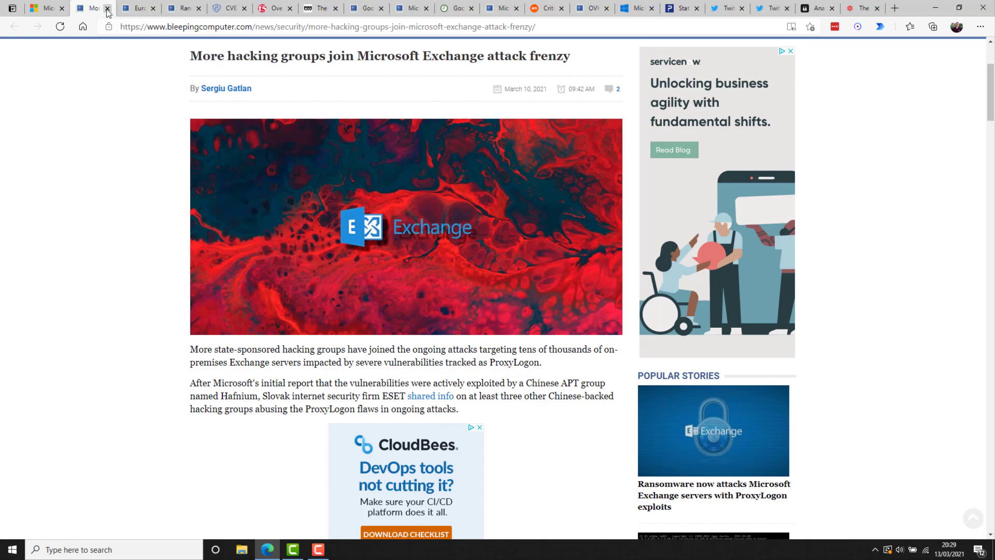
Close the attack frenzy article tab, revealing the European Banking Authority Exchange hack article
{"action": "left_click", "coordinate": [108, 11]}
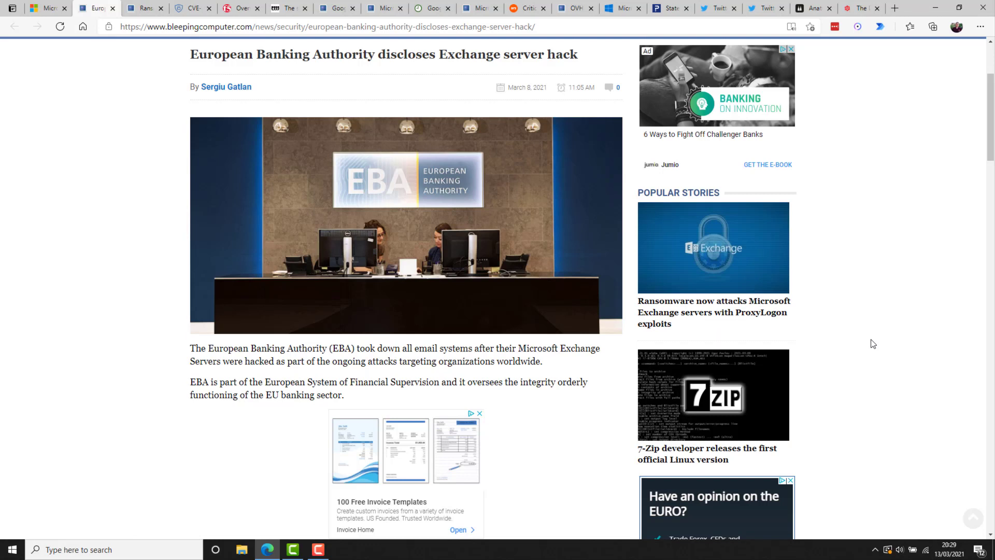
{"action": "mouse_move", "coordinate": [729, 346]}
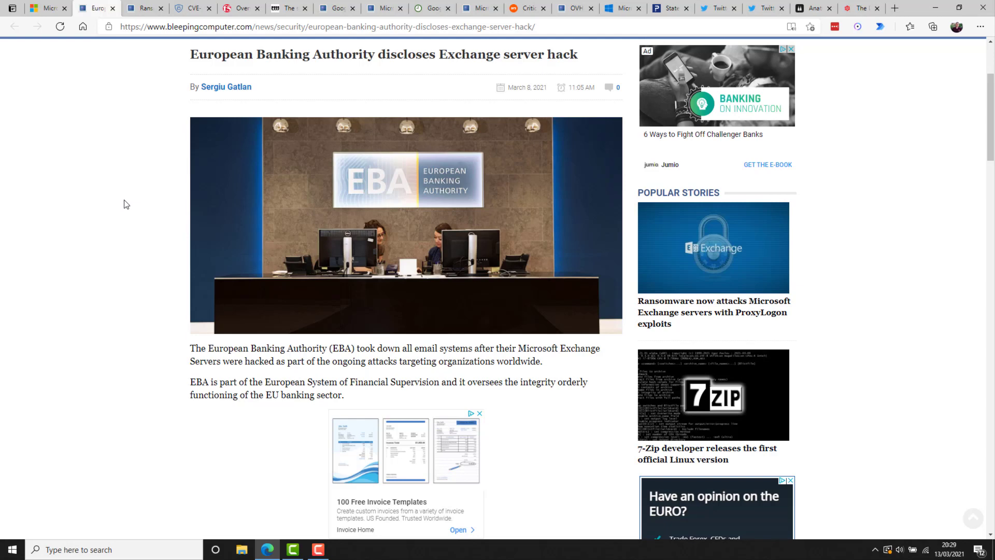
{"action": "mouse_move", "coordinate": [125, 37]}
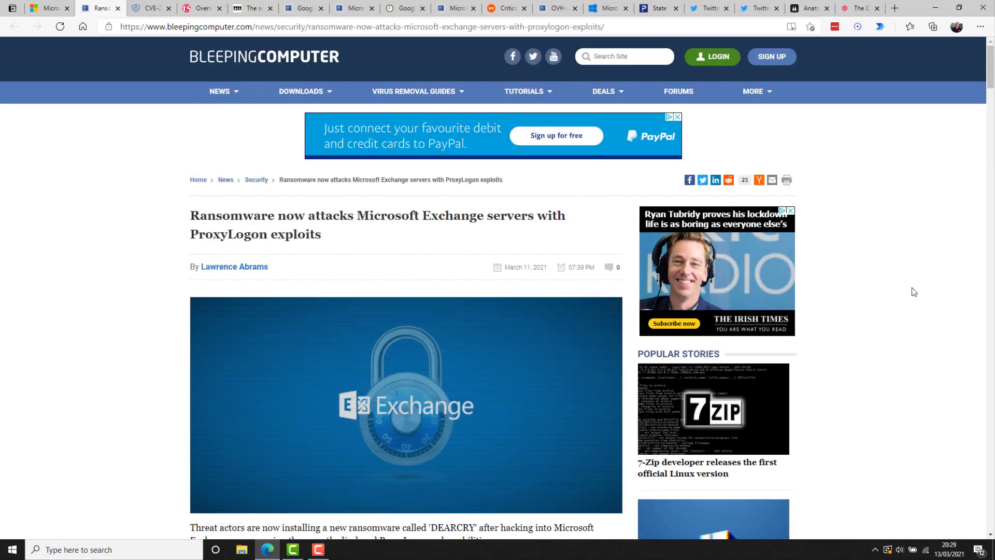
{"action": "scroll", "scroll_direction": "down", "scroll_amount": 3}
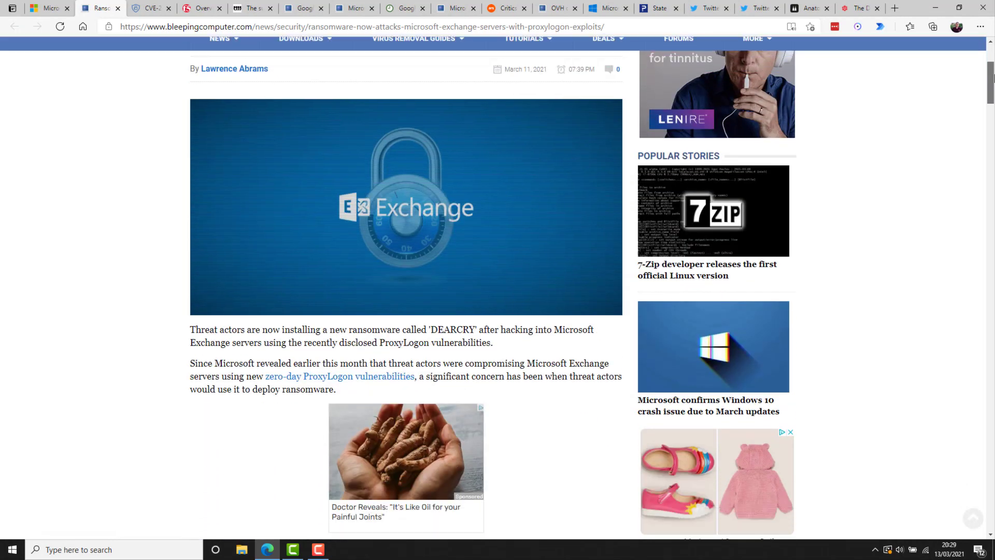
{"action": "scroll", "scroll_direction": "down", "scroll_amount": 3}
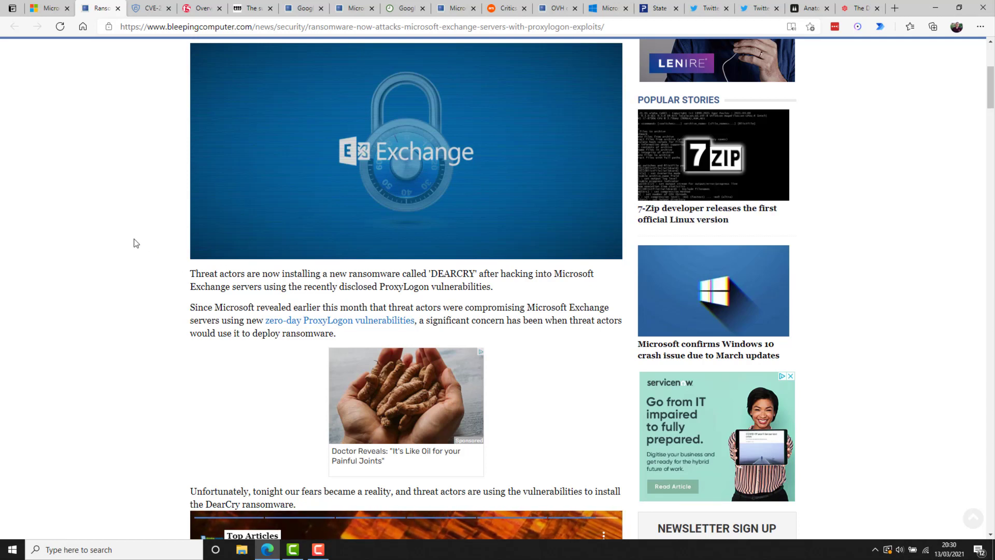
{"action": "mouse_move", "coordinate": [69, 103]}
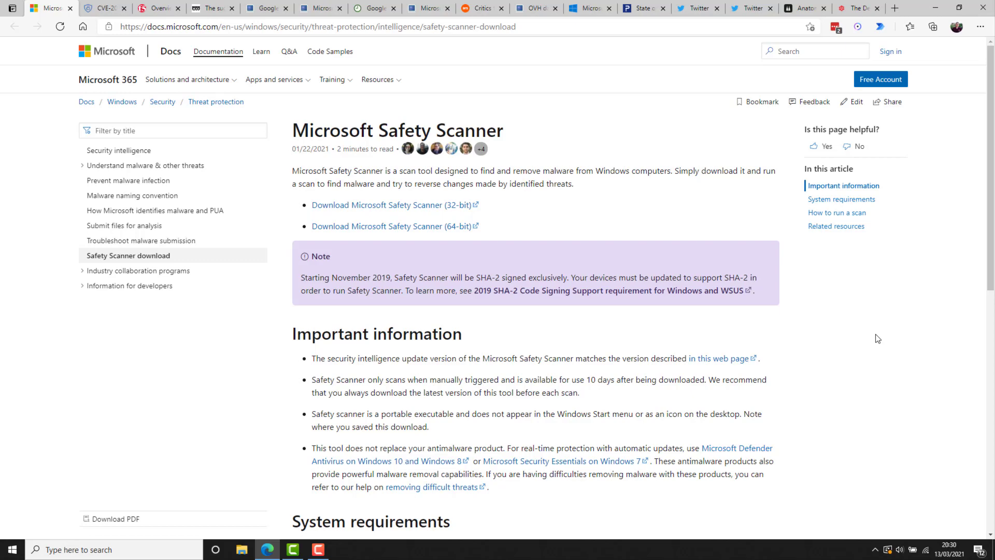
{"action": "left_click", "coordinate": [51, 7]}
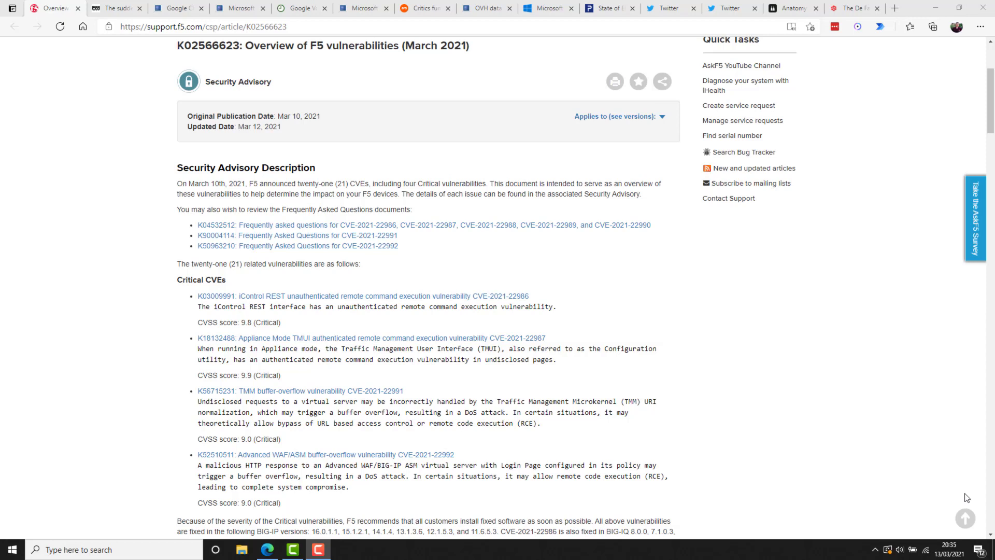
{"action": "left_click", "coordinate": [114, 7]}
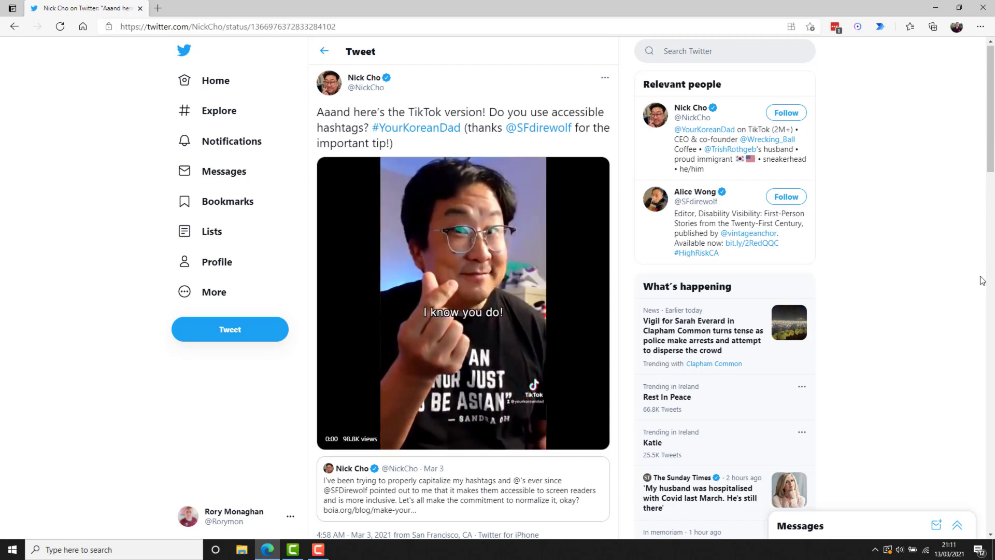
Play the embedded TikTok video in Nick Cho's accessible-hashtags tweet
{"action": "left_click", "coordinate": [463, 302]}
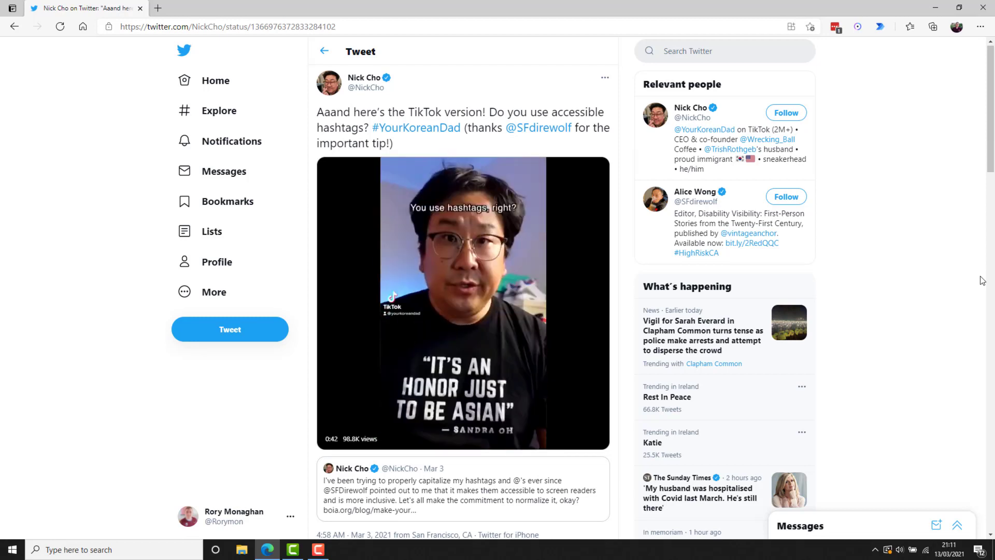